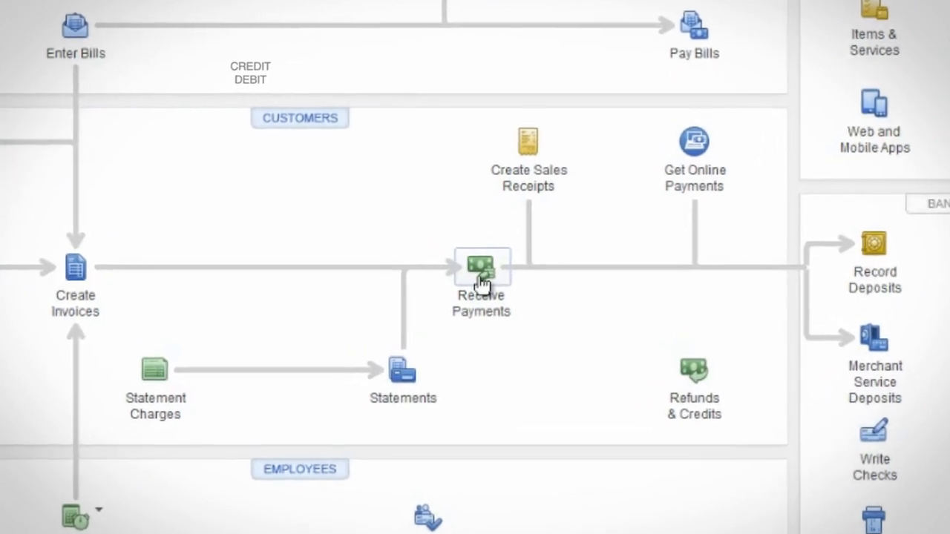
- Open the Receive Payments form from the Customers area of the Home page
{"action": "left_click", "coordinate": [480, 266]}
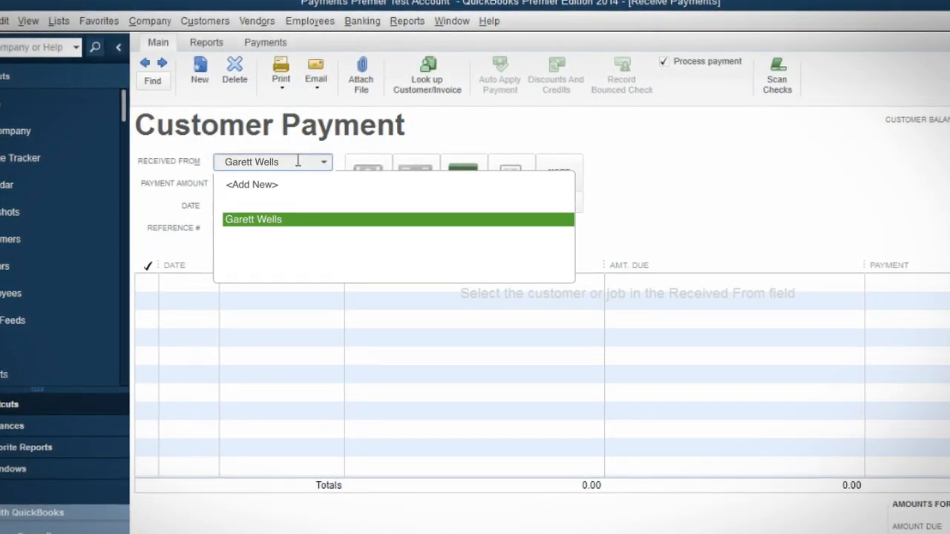
{"action": "left_click", "coordinate": [253, 219]}
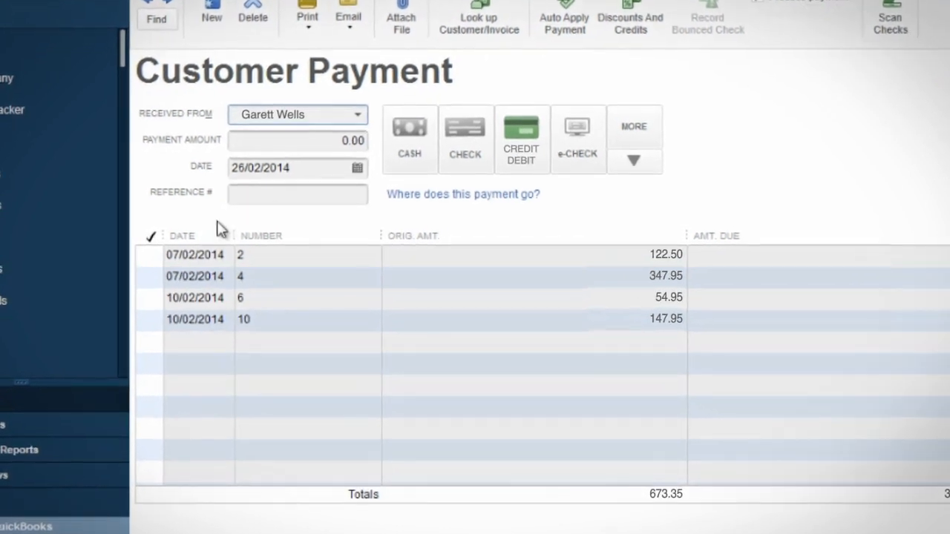
{"action": "left_click", "coordinate": [150, 320]}
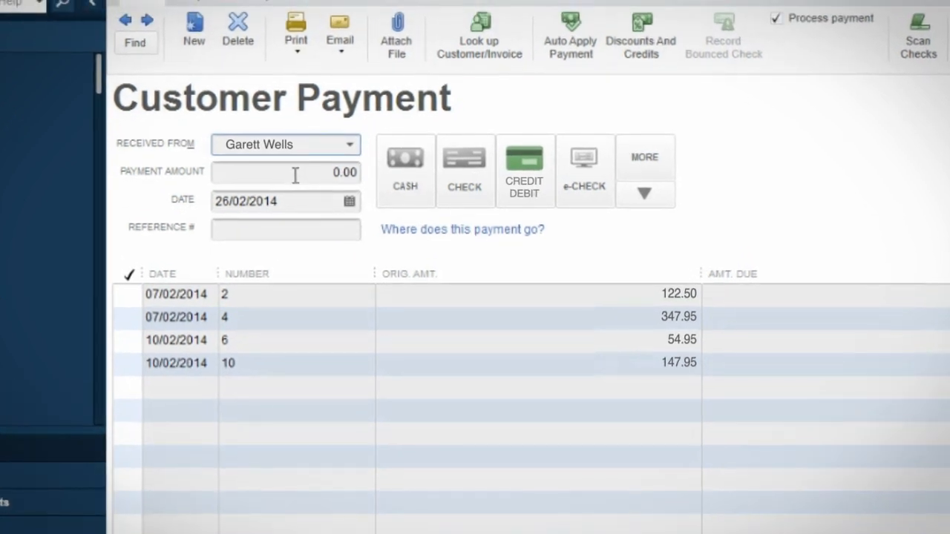
{"action": "type", "text": "245.00"}
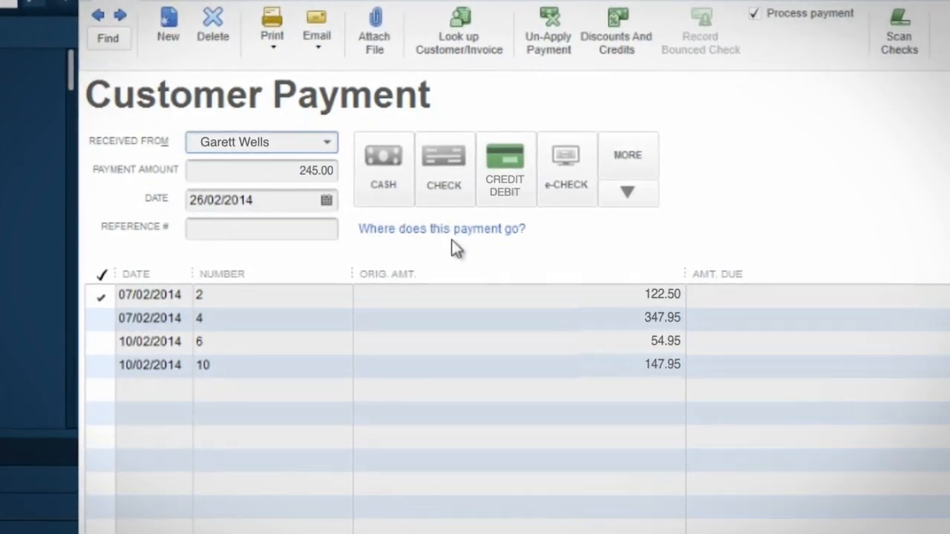
- Select Credit/Debit as the payment method and process the 245.00 card charge
{"action": "left_click", "coordinate": [504, 168]}
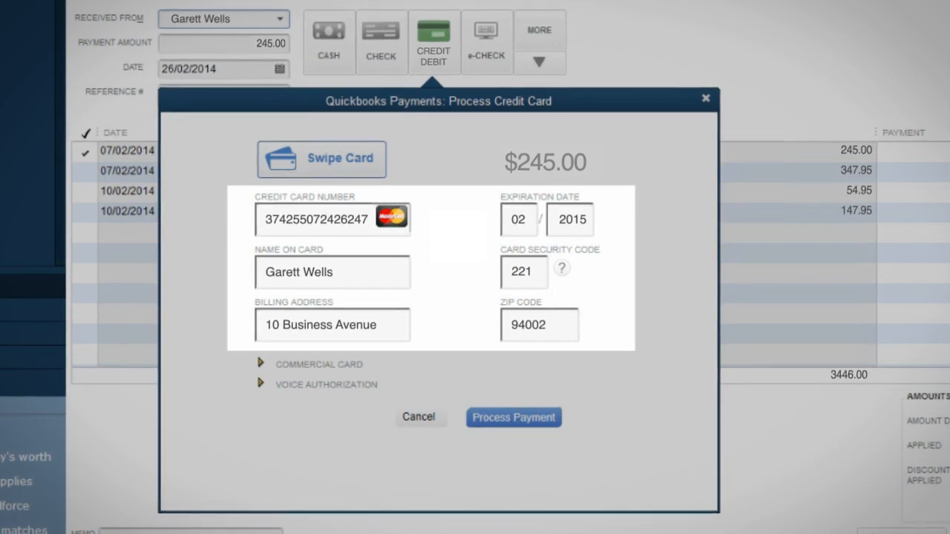
{"action": "left_click", "coordinate": [320, 159]}
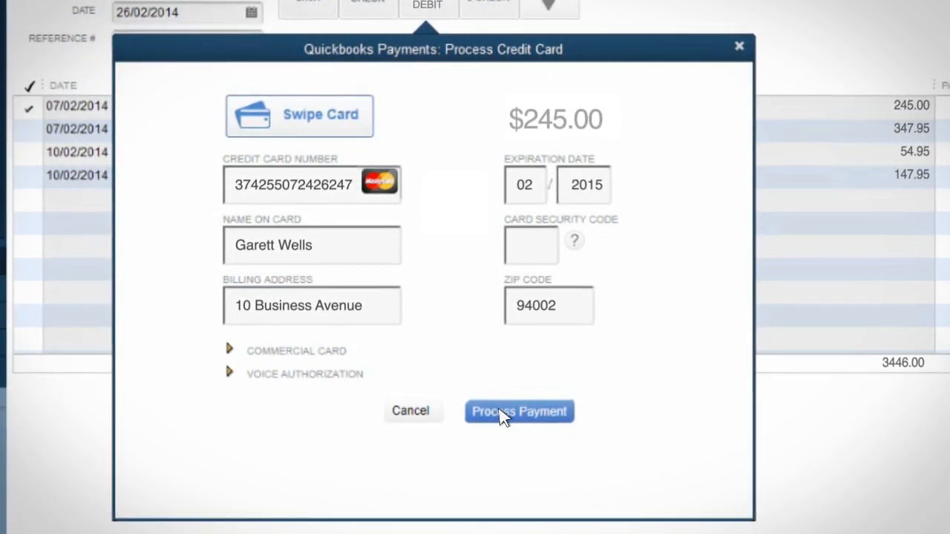
{"action": "left_click", "coordinate": [519, 412]}
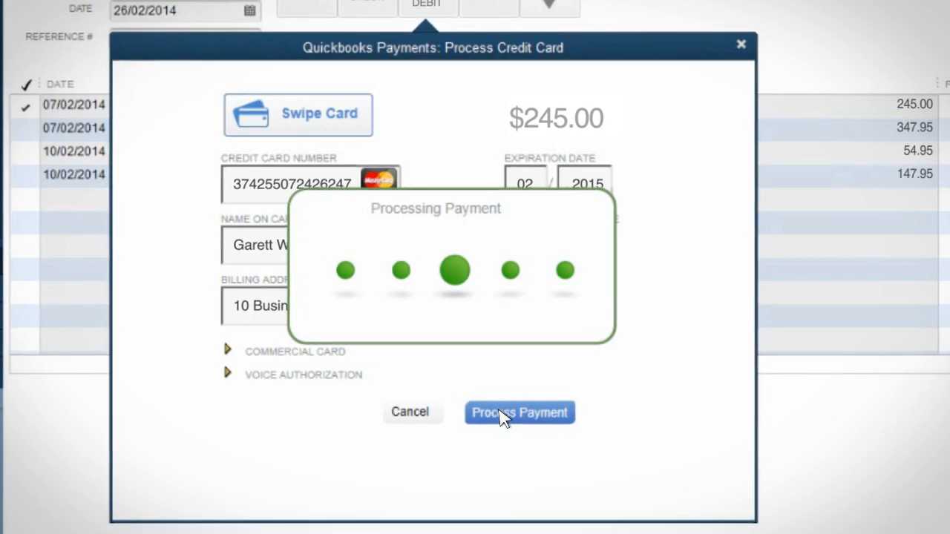
- Close the successful transaction summary to return to the payment form
{"action": "left_click", "coordinate": [519, 411]}
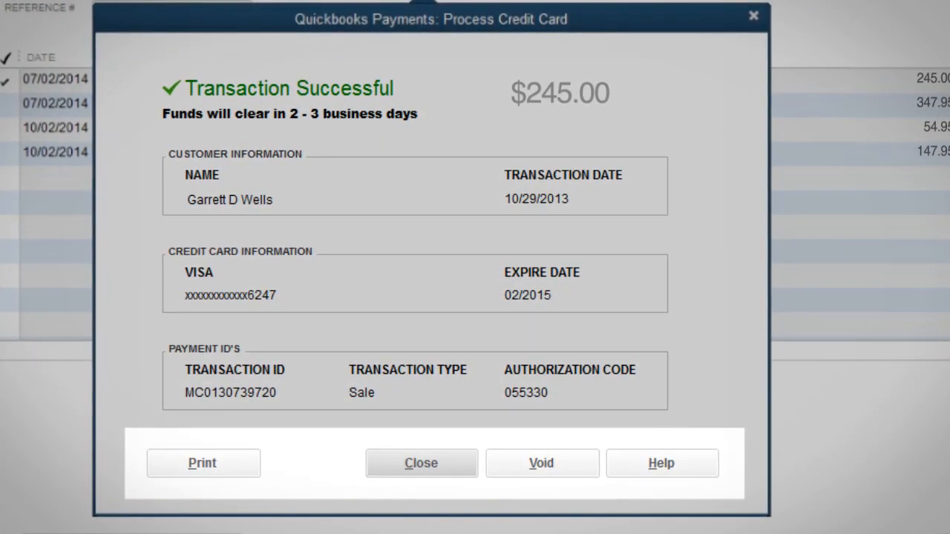
{"action": "left_click", "coordinate": [421, 463]}
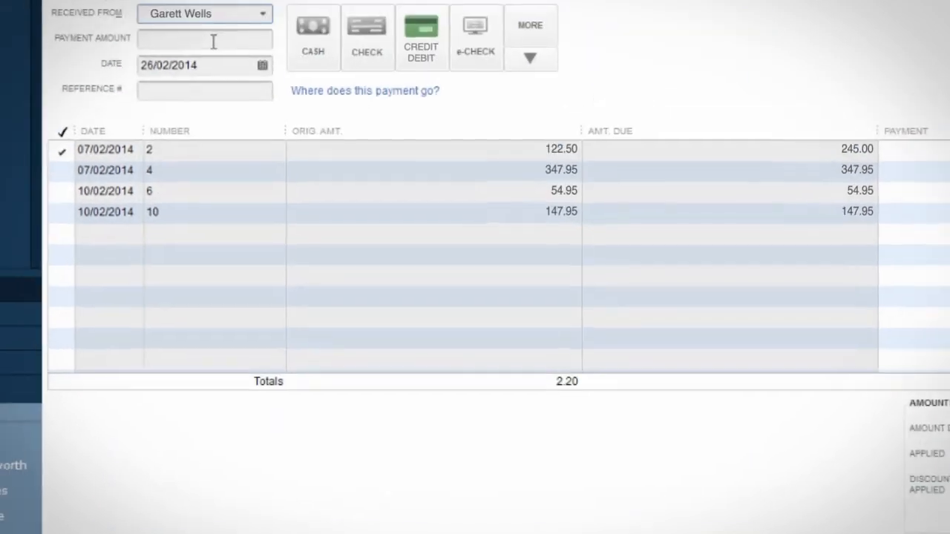